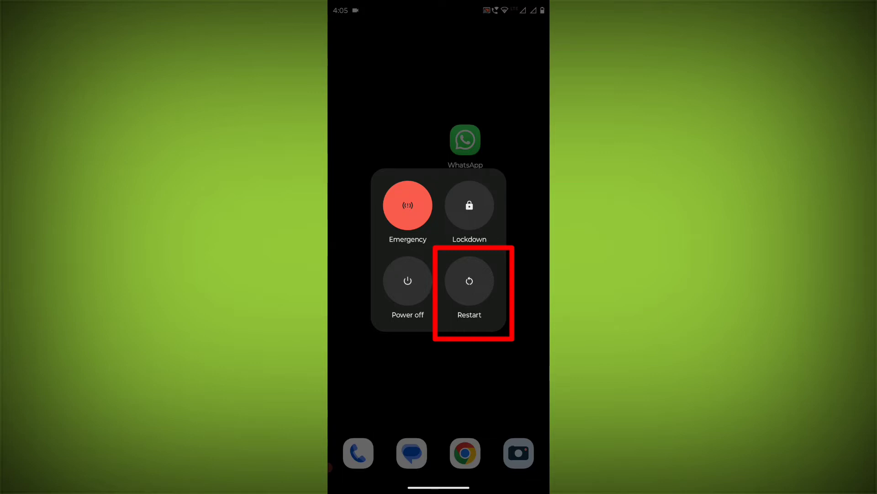
Restart the phone from the power menu.
{"action": "left_click", "coordinate": [469, 281]}
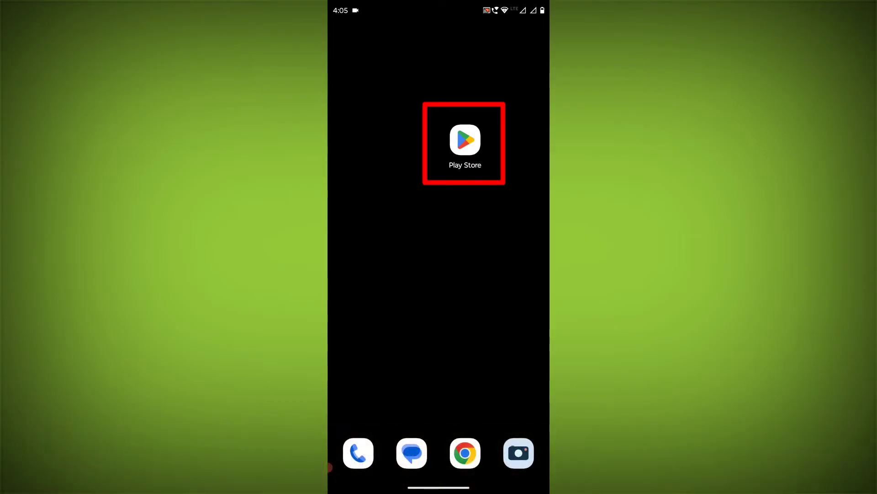
Launch Google Play from the home screen and tap the profile icon.
{"action": "left_click", "coordinate": [464, 140]}
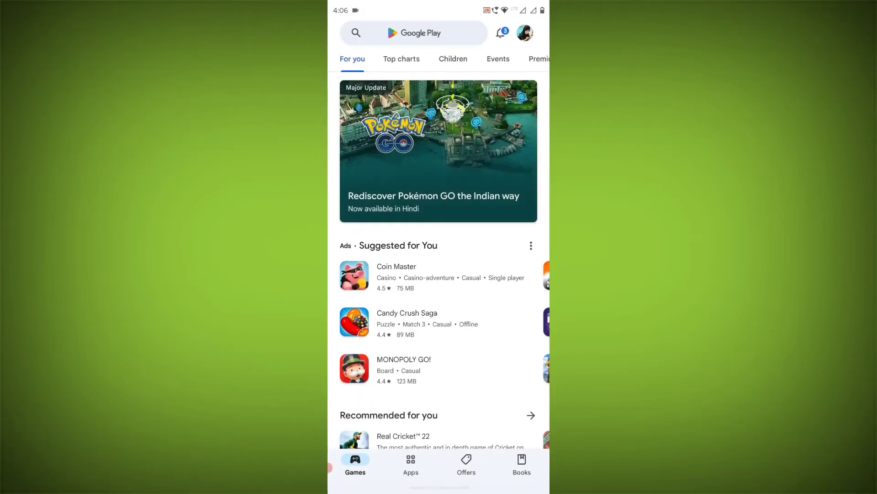
{"action": "left_click", "coordinate": [414, 33]}
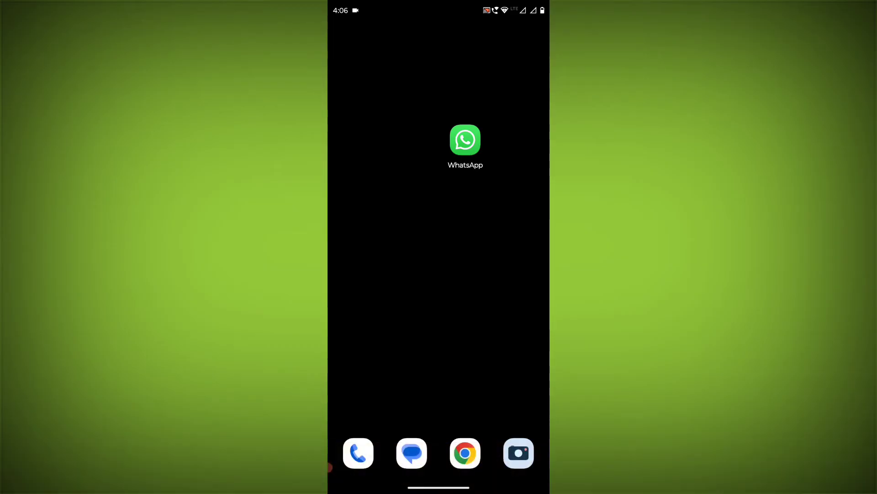
Long-press the WhatsApp icon to show its Camera, chat, Widgets and app info shortcuts.
{"action": "left_click", "coordinate": [465, 139]}
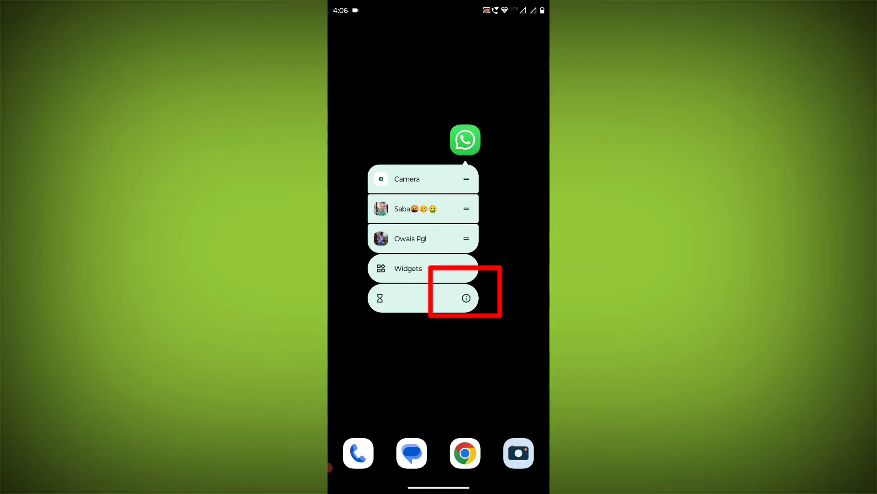
Force stop WhatsApp and delete its stored app data from App info.
{"action": "left_click", "coordinate": [466, 298]}
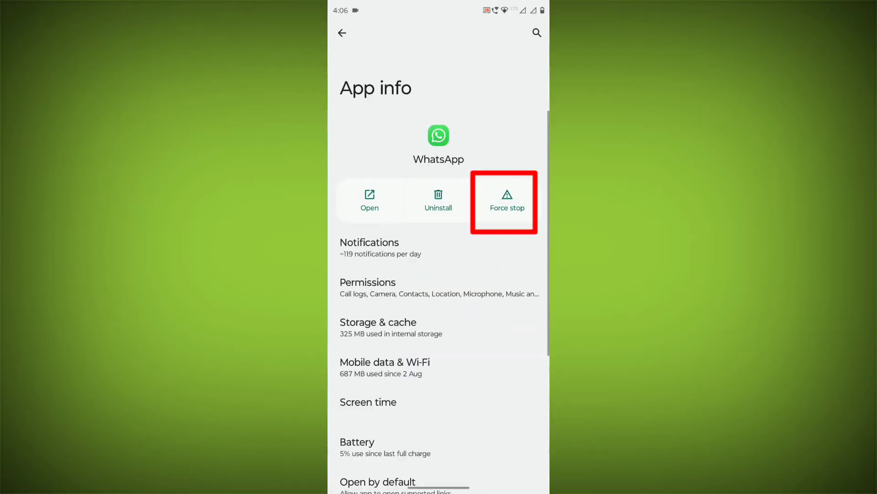
{"action": "left_click", "coordinate": [506, 202]}
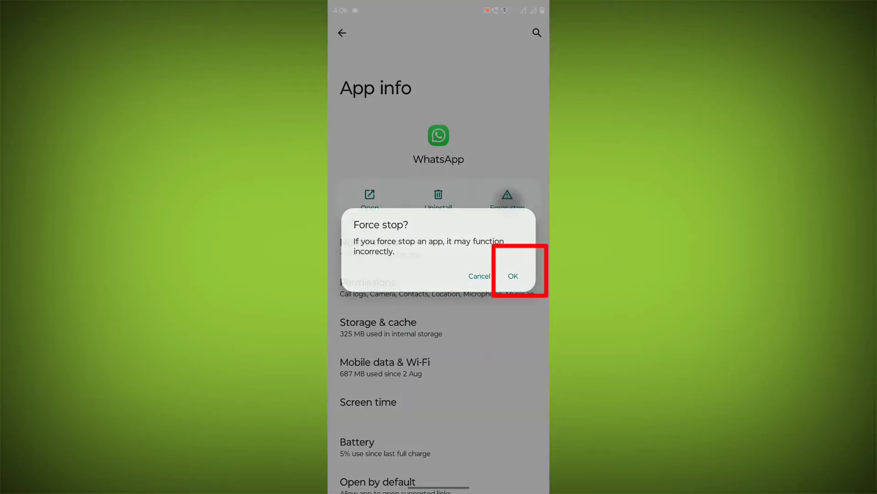
{"action": "left_click", "coordinate": [512, 275]}
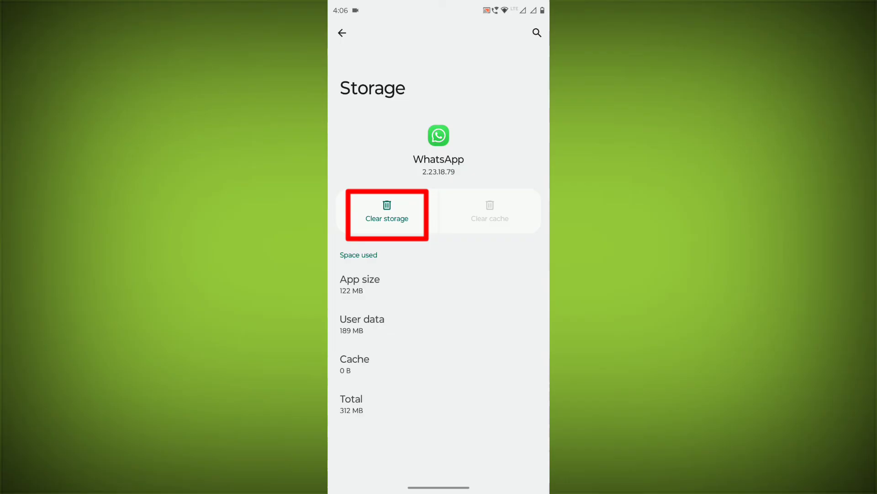
{"action": "left_click", "coordinate": [386, 218]}
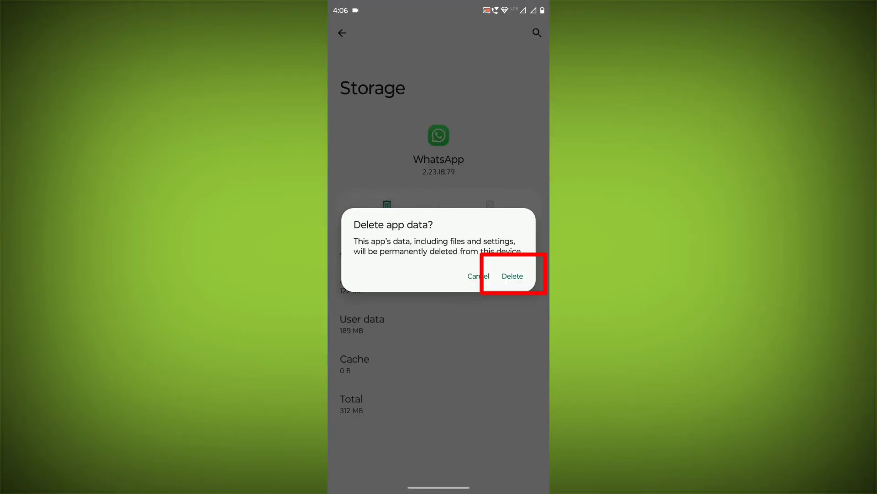
{"action": "left_click", "coordinate": [511, 276]}
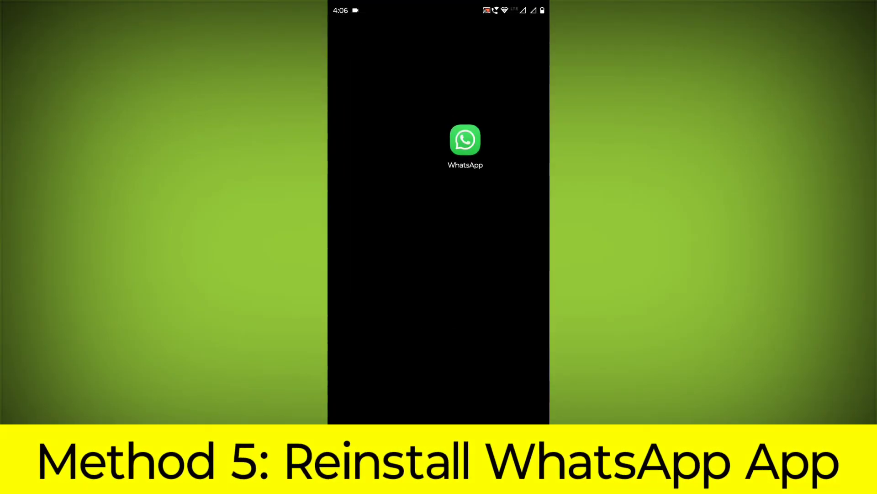